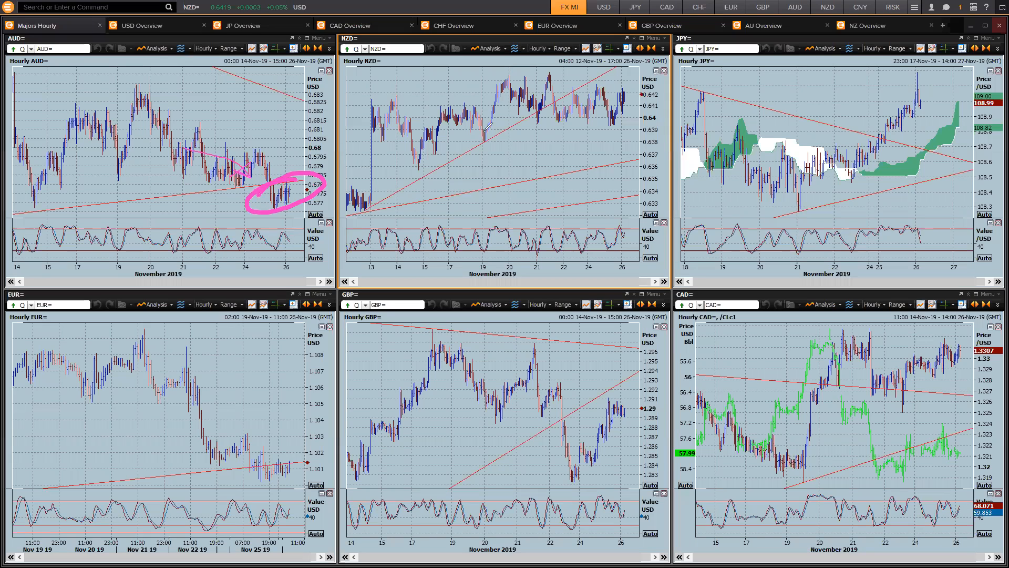
Step: Draw pink arrows along the NZD and JPY hourly uptrends, then begin marking EUR's decline
left_click_drag(464, 125, 486, 113)
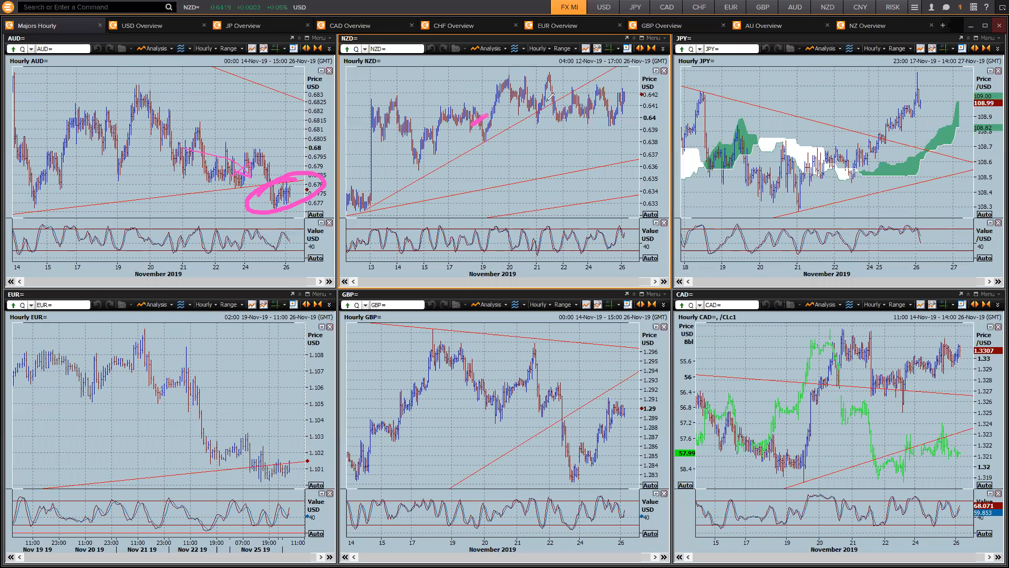
left_click_drag(470, 110, 585, 100)
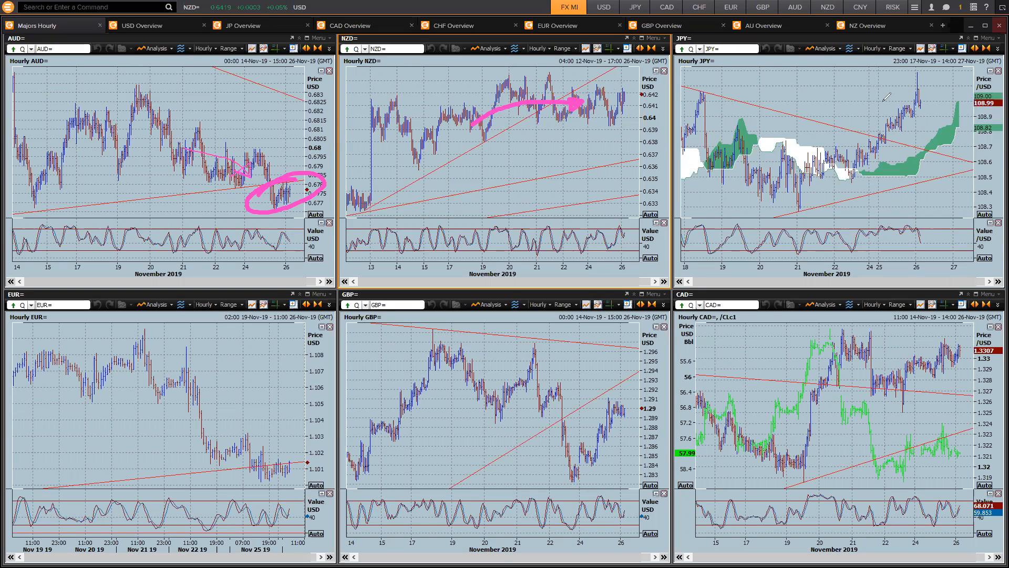
left_click_drag(767, 180, 901, 106)
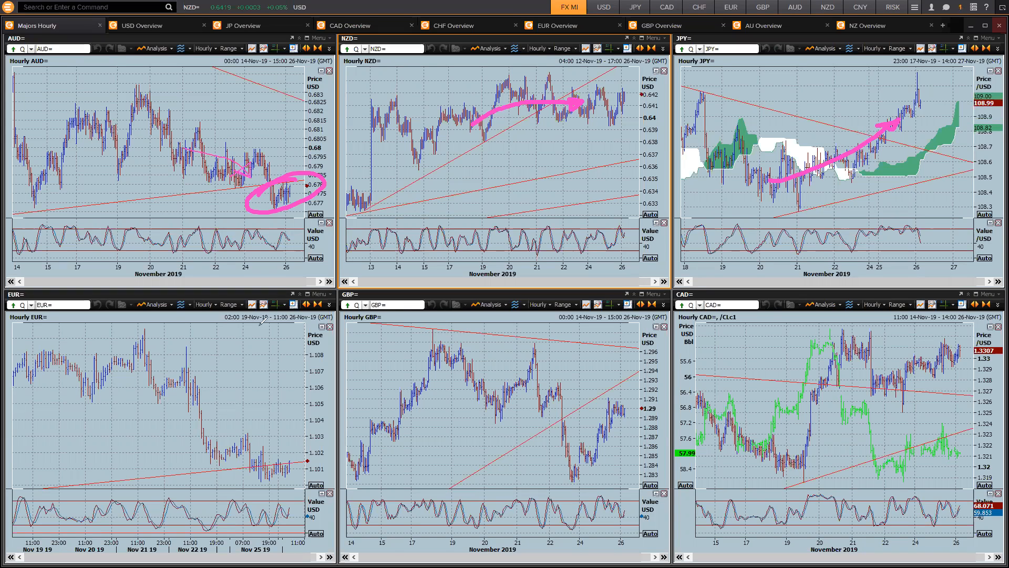
left_click_drag(103, 357, 206, 424)
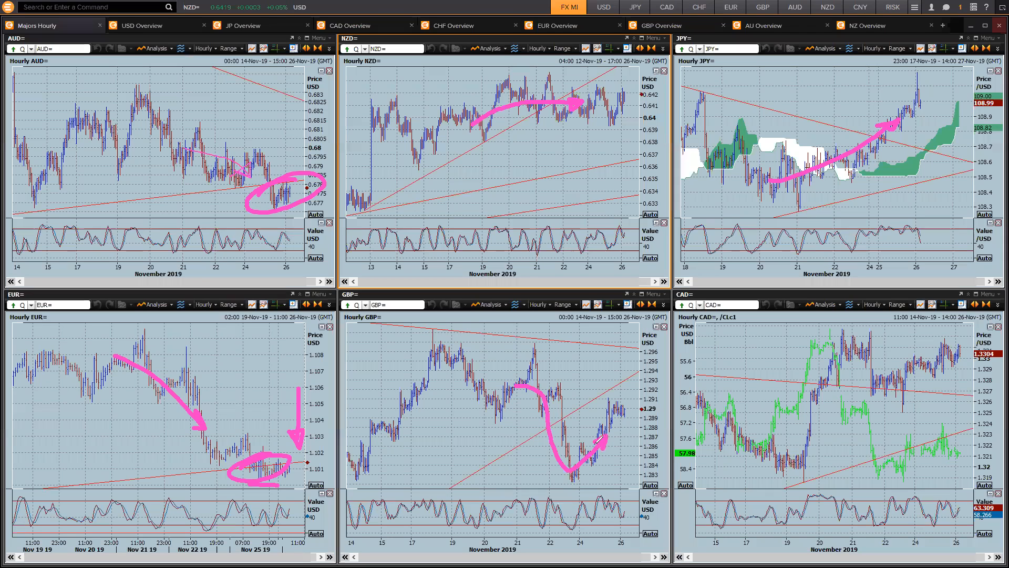
Step: Mark the EUR chart's consolidation zone with the annotation pen
left_click_drag(403, 416, 503, 419)
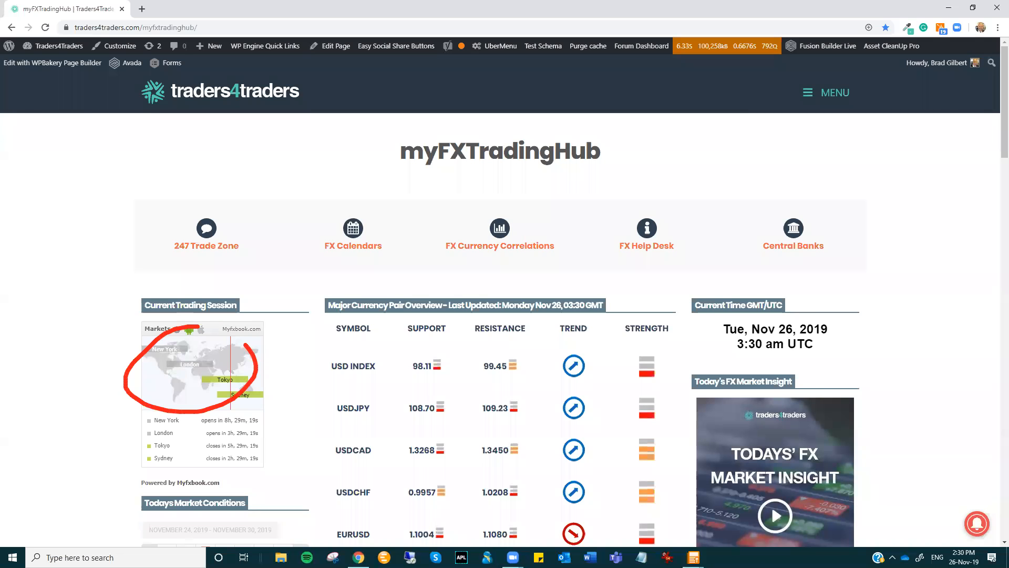
Step: Scroll the myFXTradingHub page down to the Major Currency Pair Overview table
scroll("down", 3)
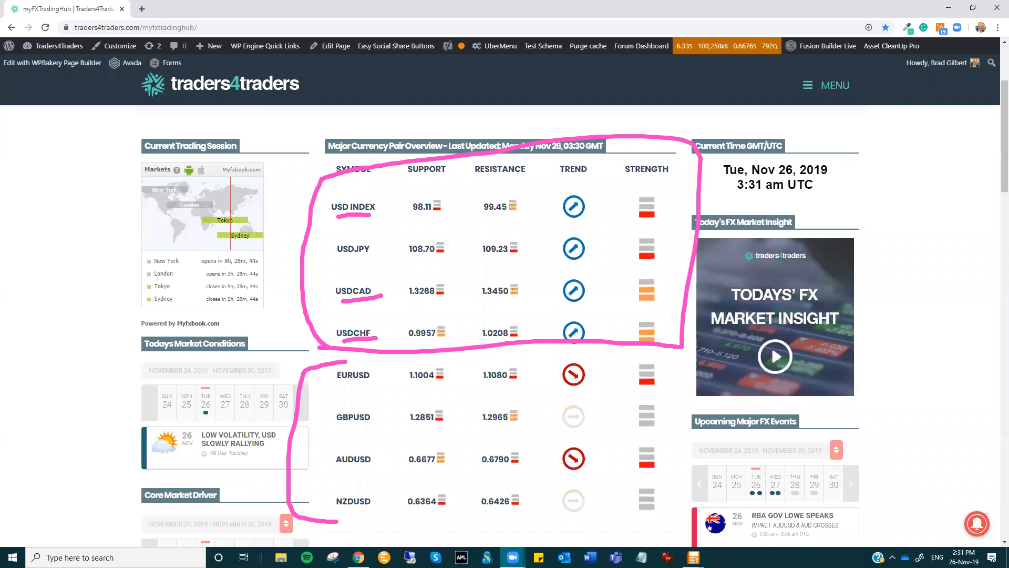
mouse_move(726, 356)
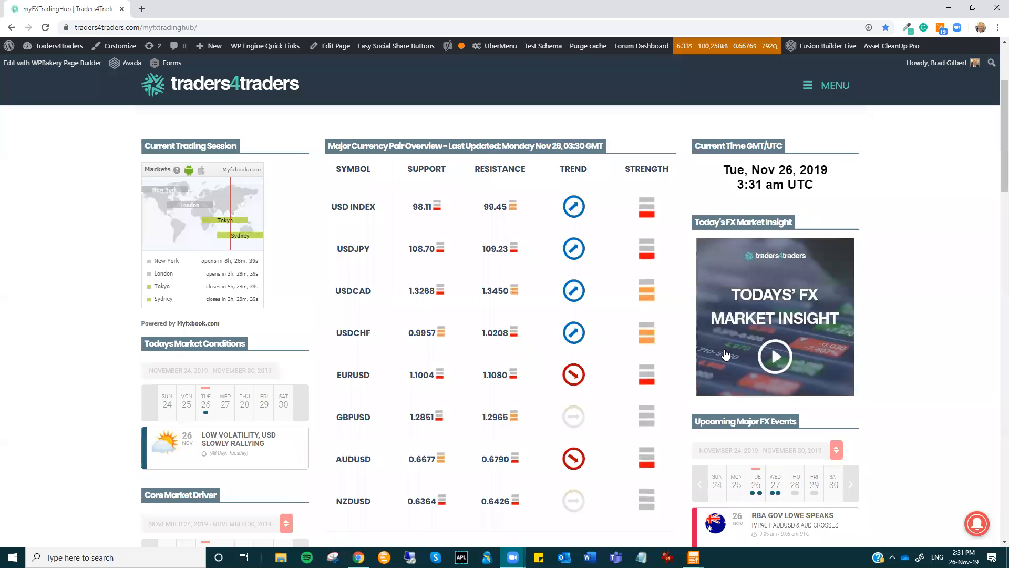
Step: Scroll to and circle the Upcoming Major FX Events heading in pink
scroll("down", 3)
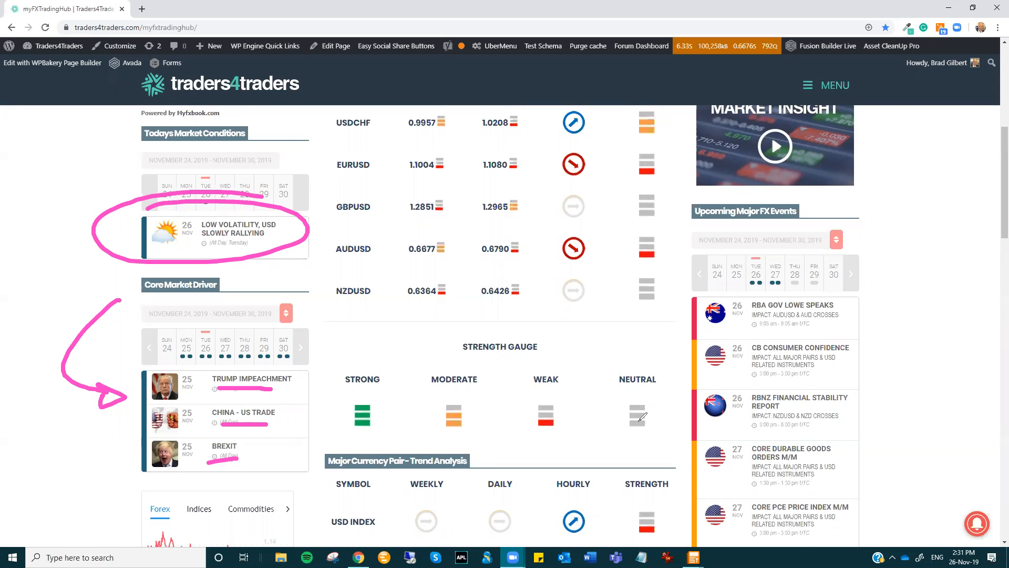
left_click_drag(683, 197, 801, 194)
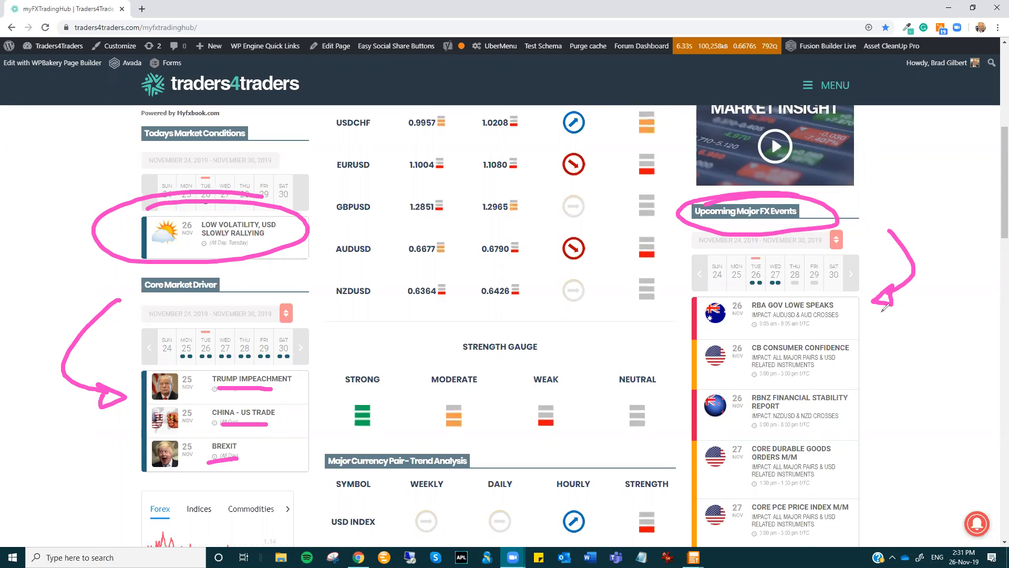
mouse_move(901, 370)
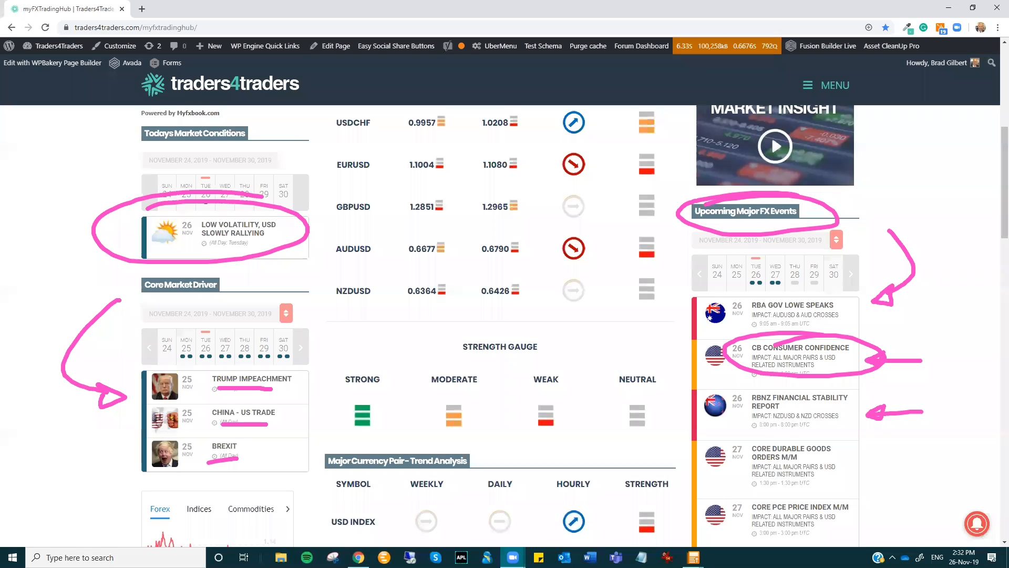
Step: Scroll through the later US events (Core Durable Goods, Core PCE, USD Holiday) on the page
scroll("down", 3)
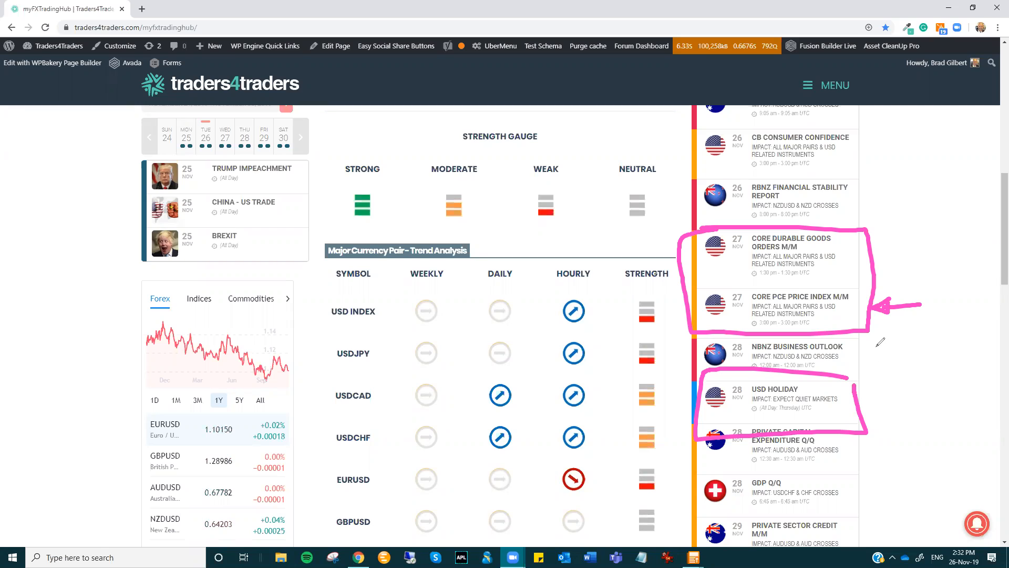
mouse_move(900, 348)
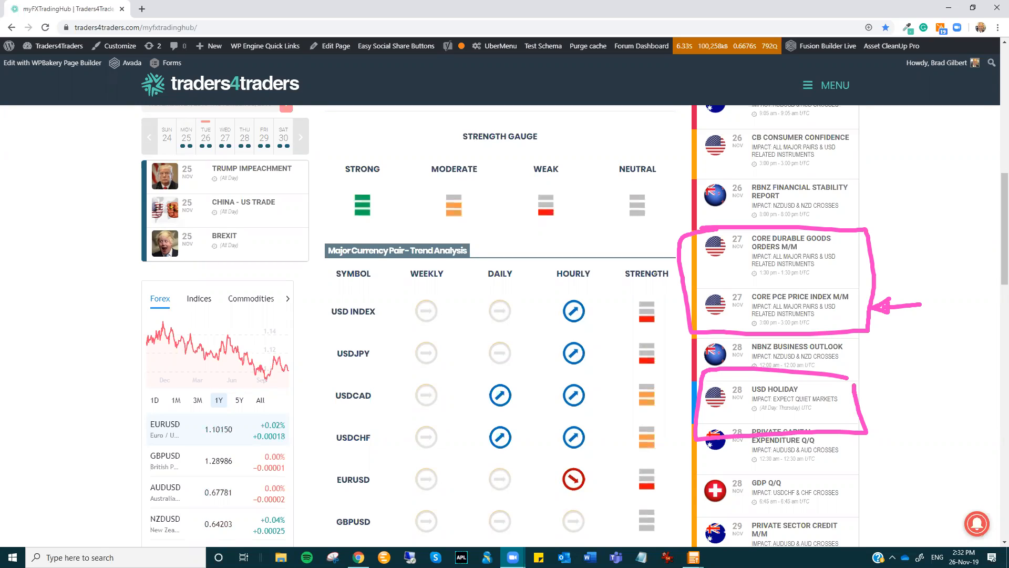
scroll("down", 3)
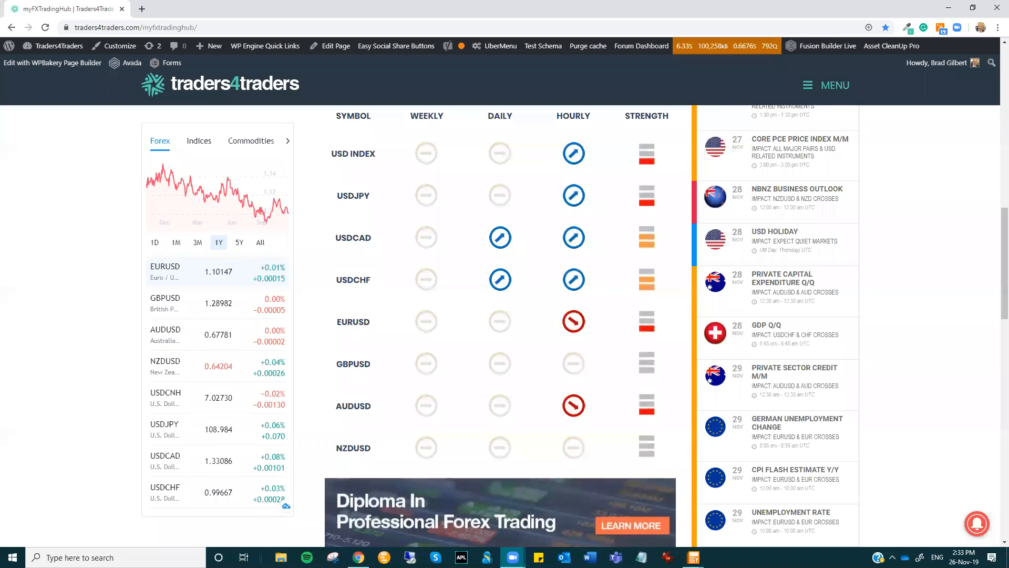
scroll("down", 3)
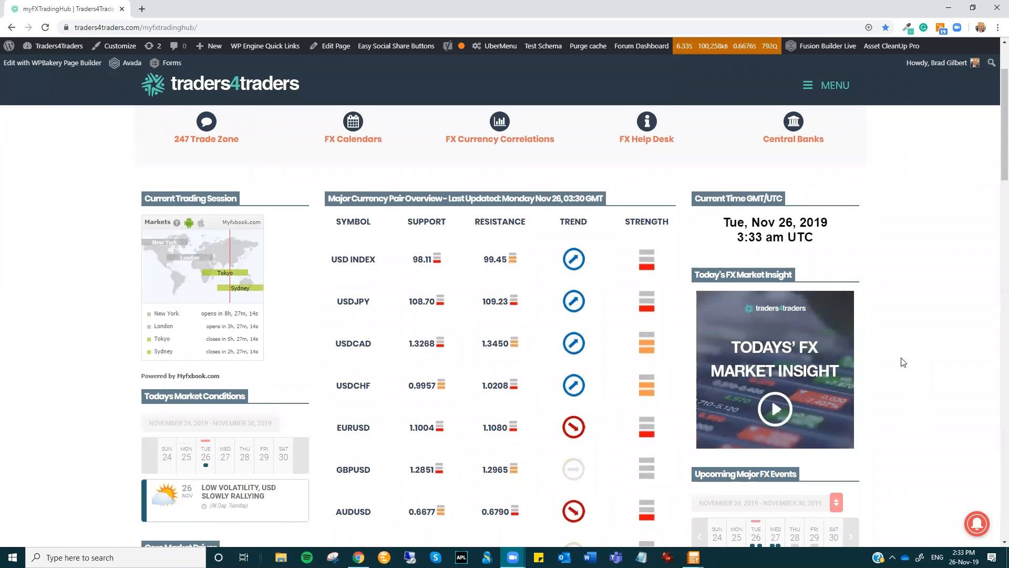
scroll("down", 3)
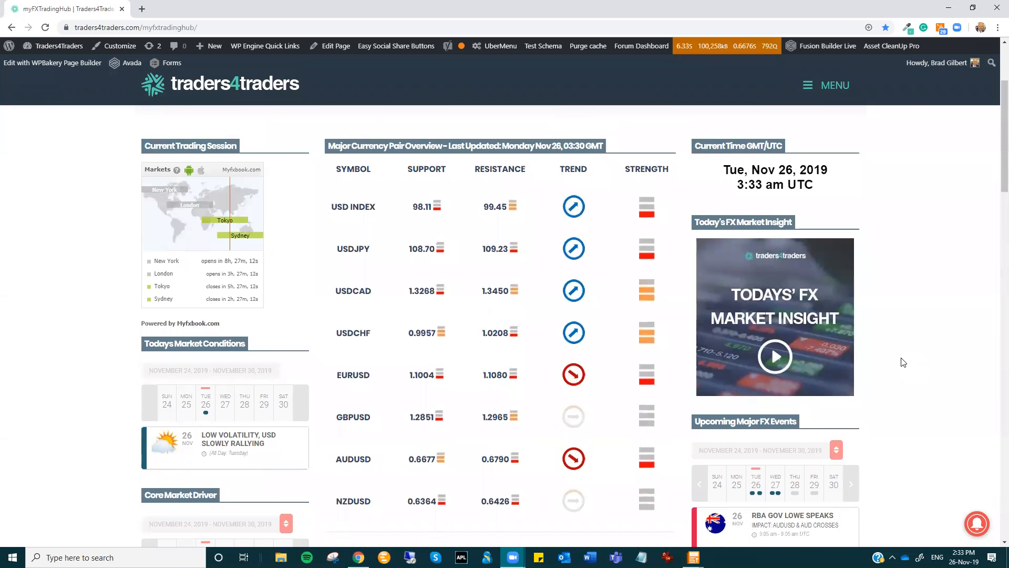